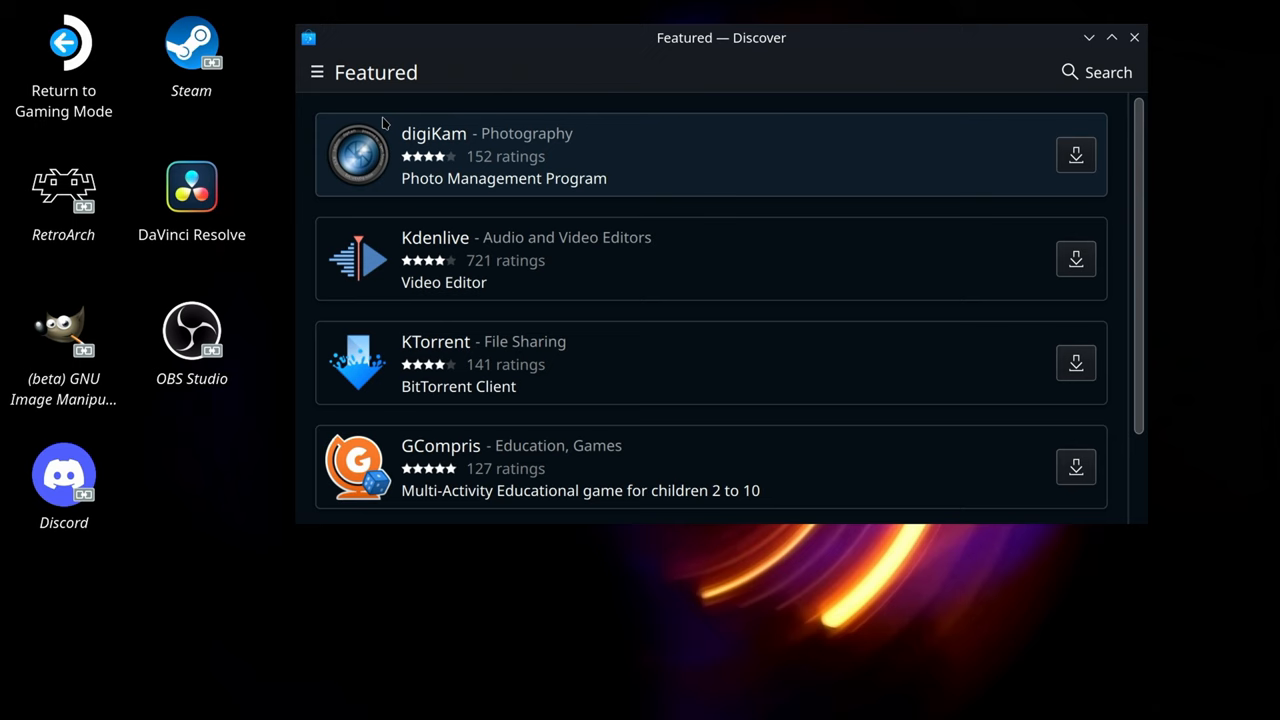
Browse Discover's Applications into the Games category and select the Emulators subcategory
{"action": "left_click", "coordinate": [314, 72]}
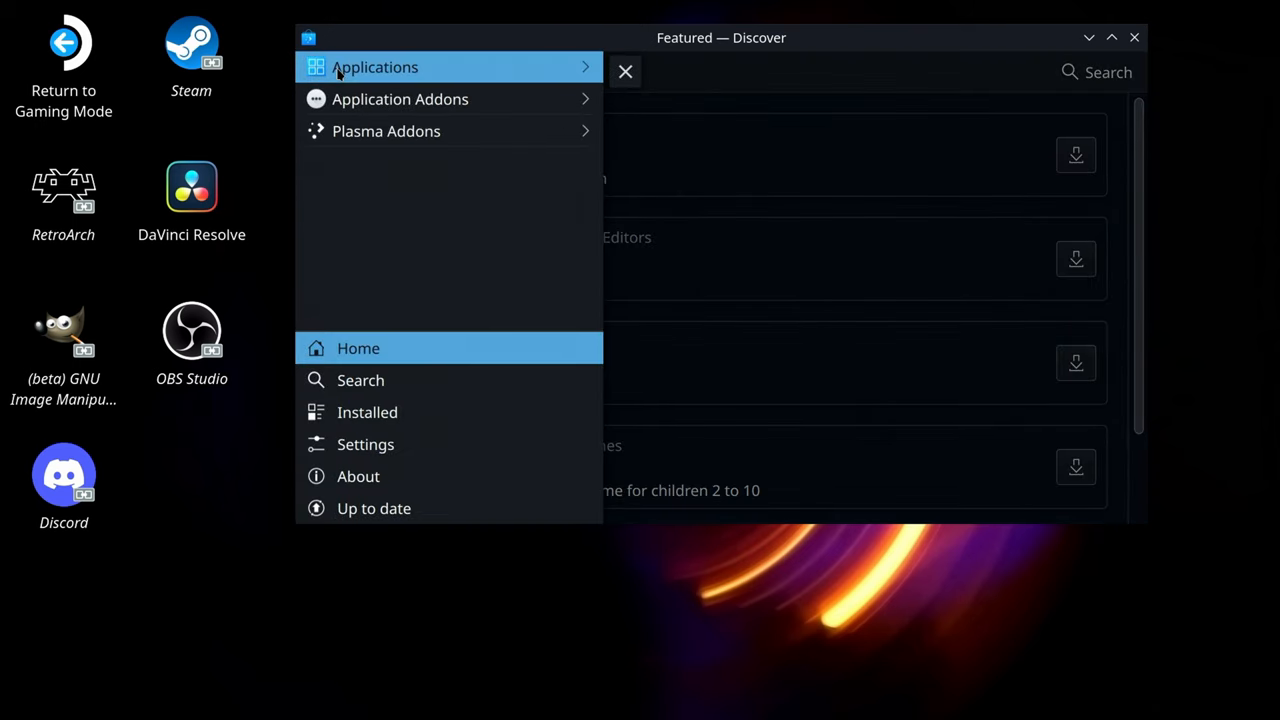
{"action": "left_click", "coordinate": [376, 68]}
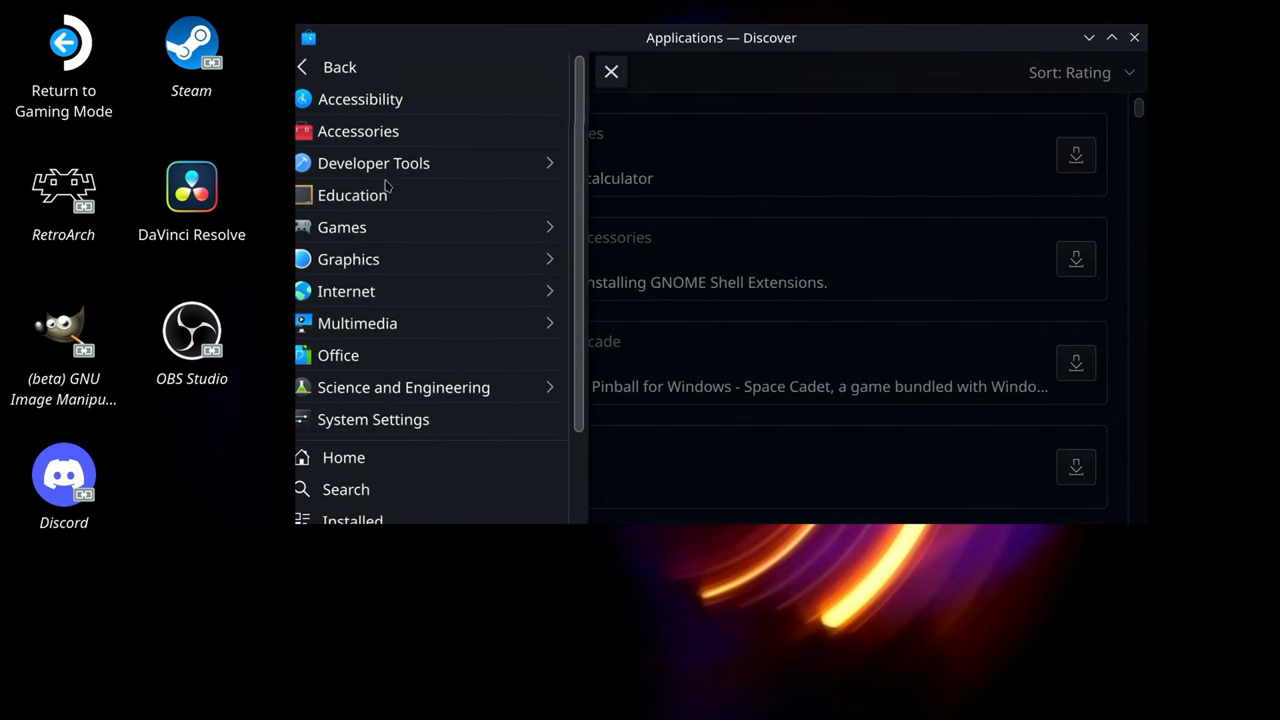
{"action": "mouse_move", "coordinate": [404, 232]}
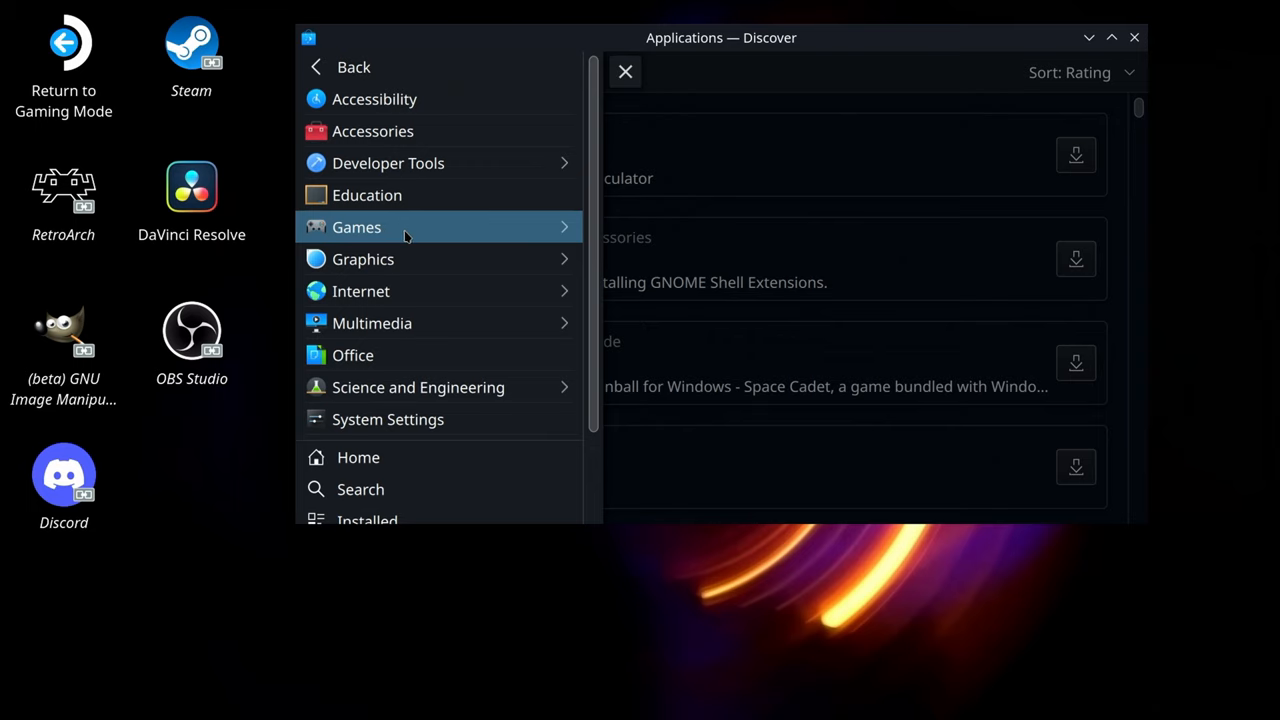
{"action": "left_click", "coordinate": [356, 228]}
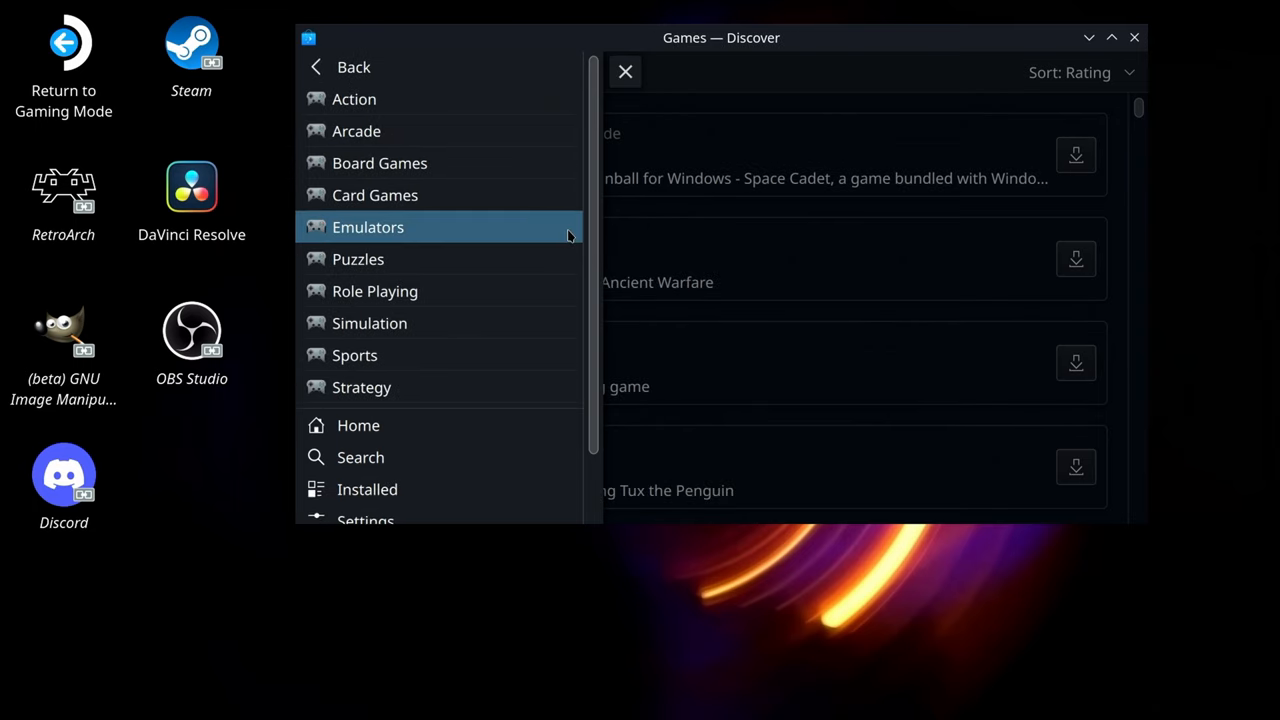
{"action": "left_click", "coordinate": [368, 228]}
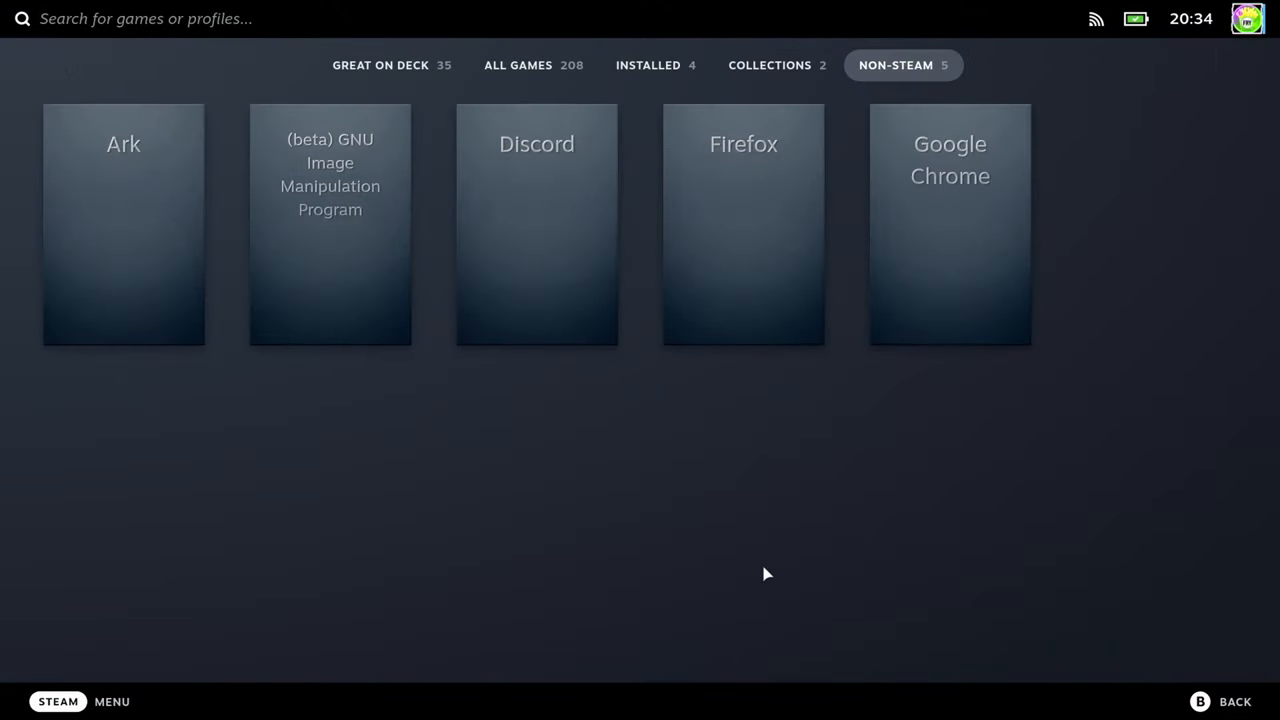
Launch Satisfactory from the Installed games, continuing past the other-session warning
{"action": "left_click", "coordinate": [656, 64]}
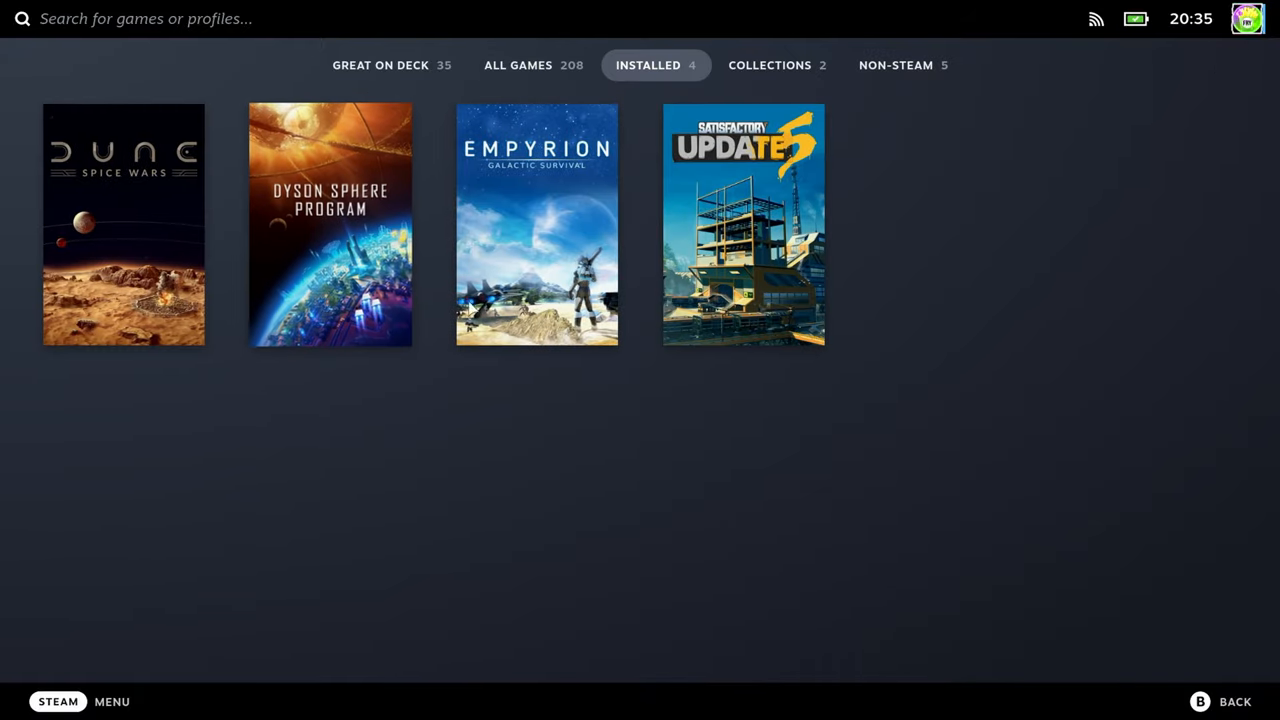
{"action": "left_click", "coordinate": [744, 224]}
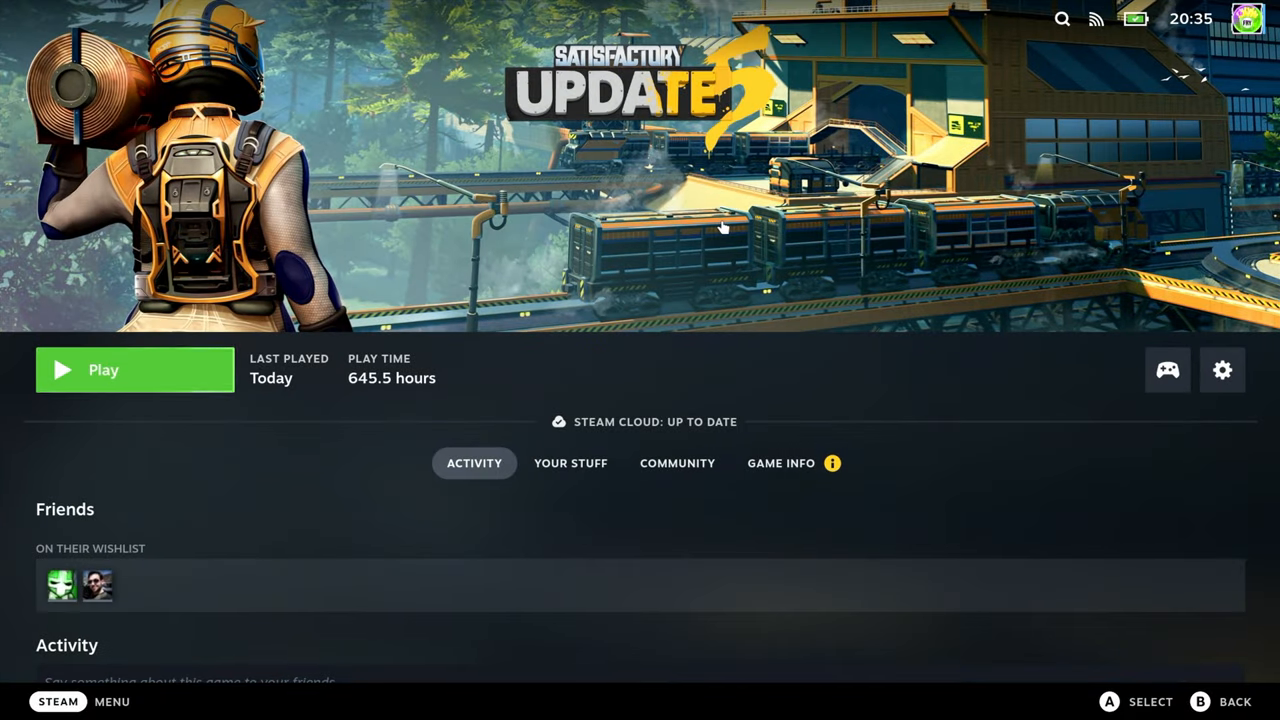
{"action": "left_click", "coordinate": [104, 370]}
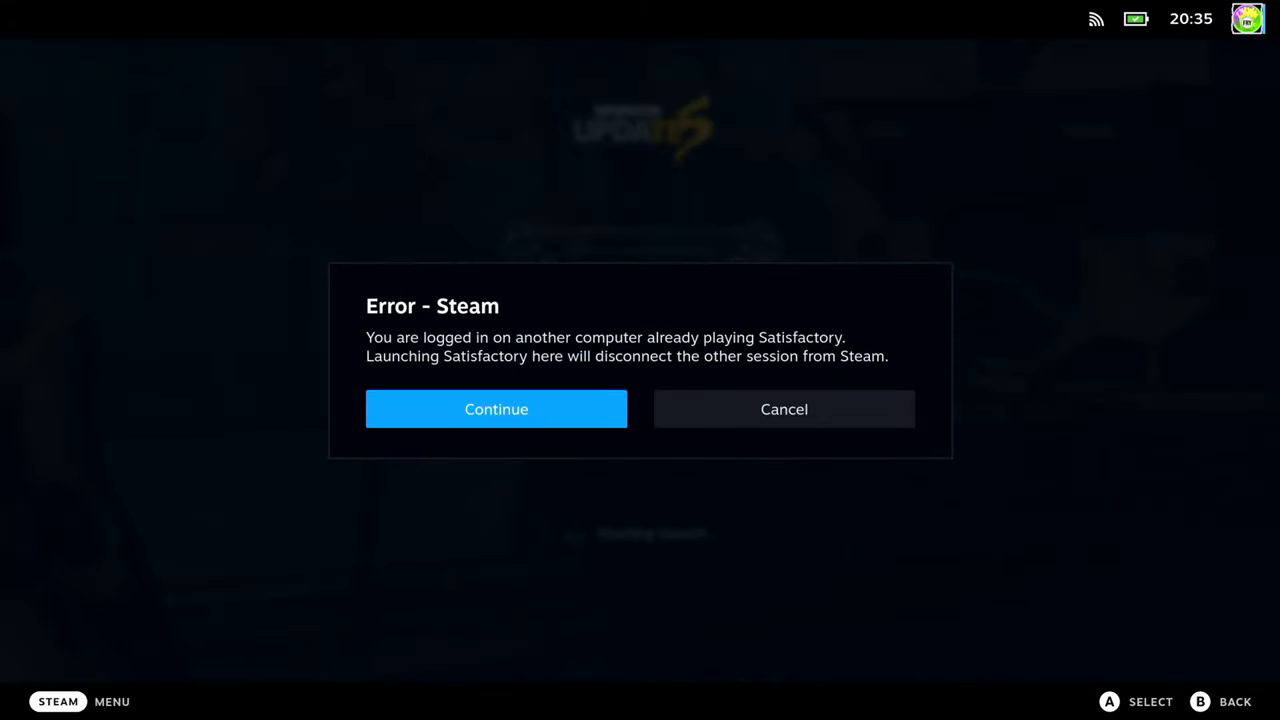
{"action": "left_click", "coordinate": [496, 408]}
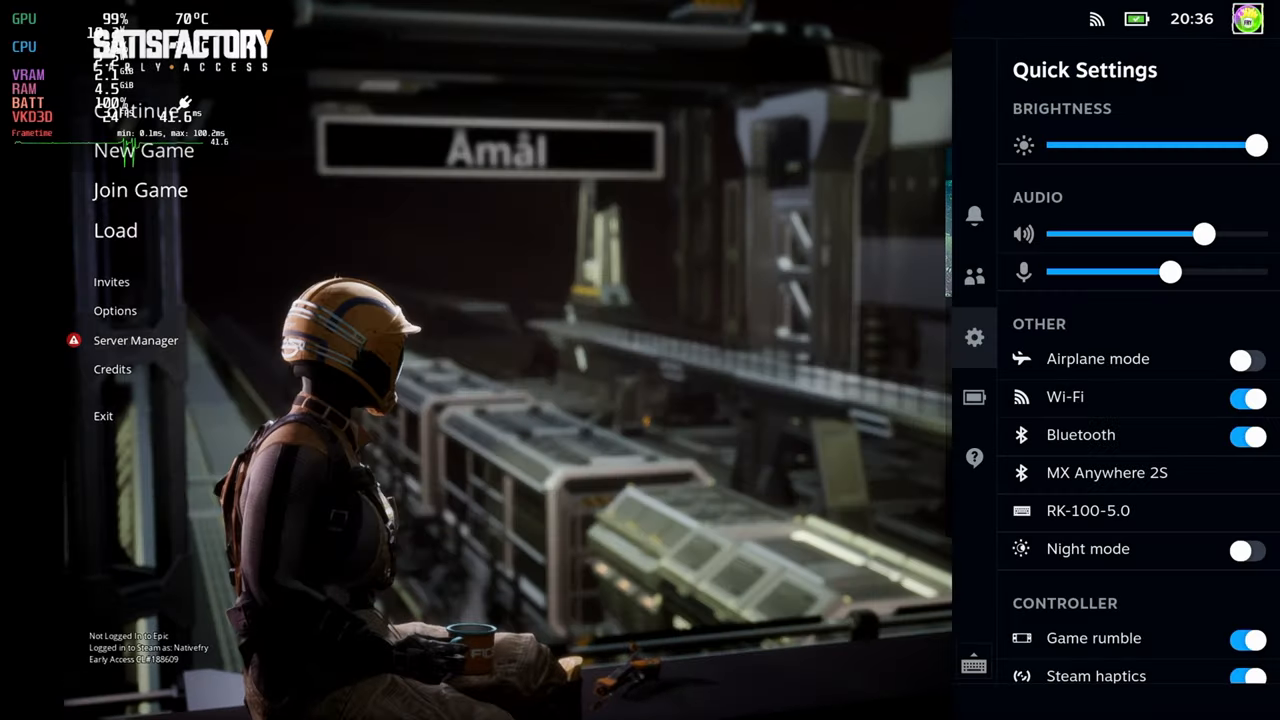
{"action": "mouse_move", "coordinate": [1072, 398]}
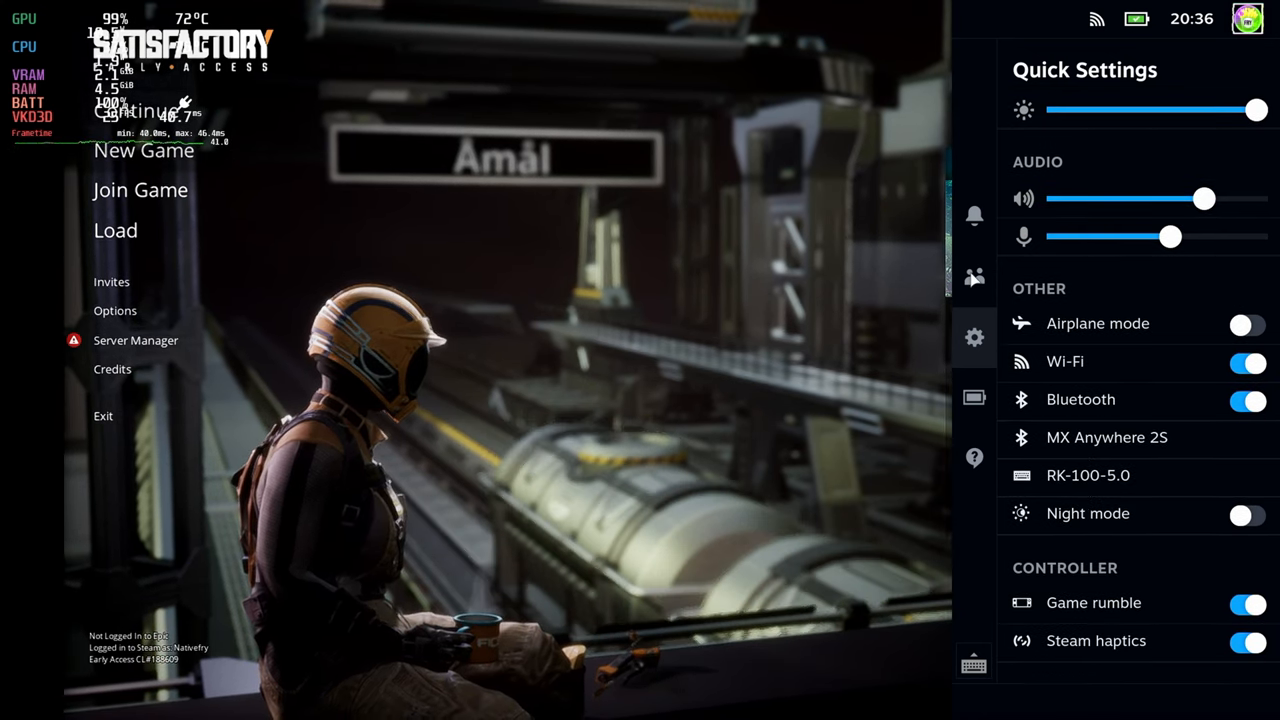
Show the Friends panel with seven offline friends beside Satisfactory's main menu
{"action": "left_click", "coordinate": [974, 276]}
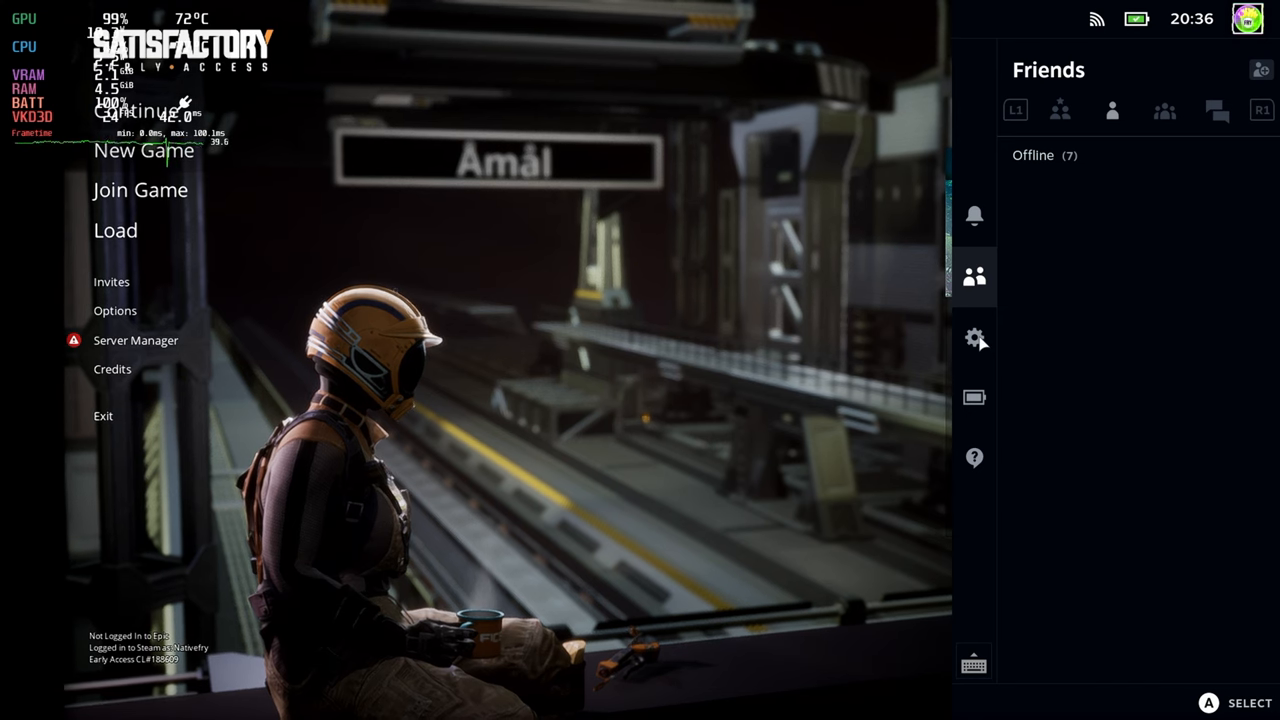
{"action": "left_click", "coordinate": [972, 336]}
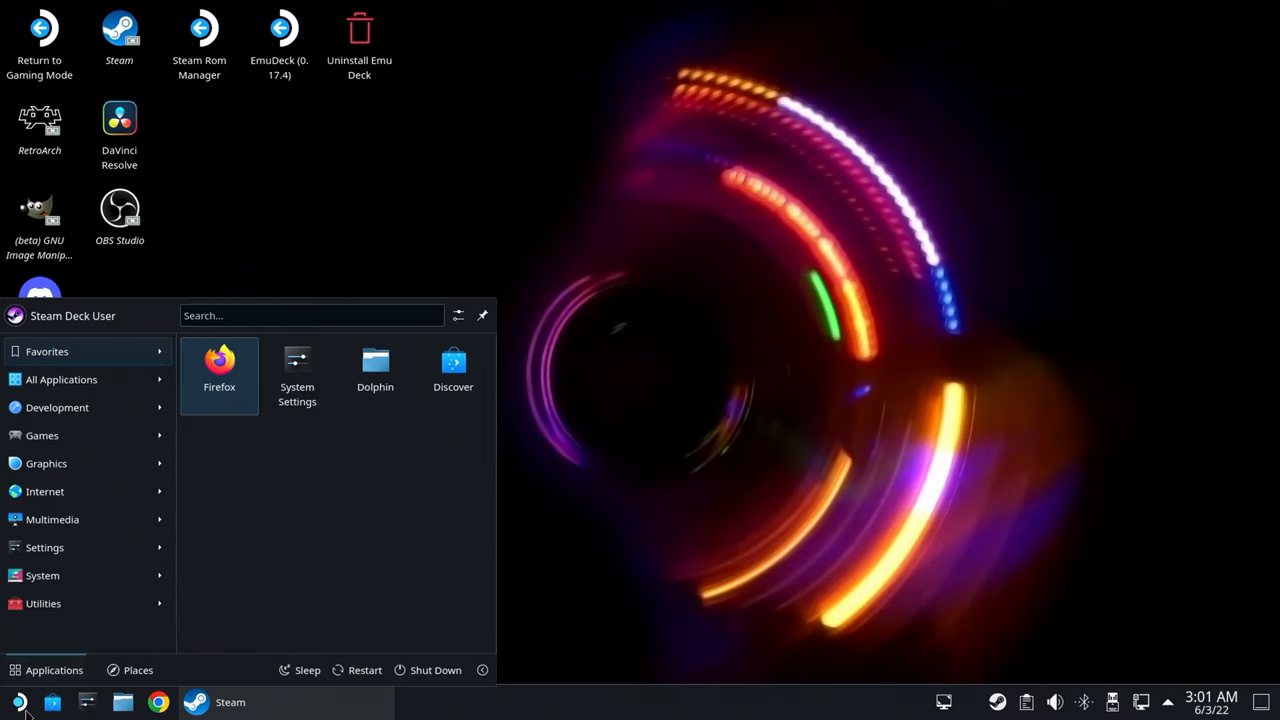
Launch Dolphin from All Applications, showing the removable drive's steamapps, Emulation and Retro Games folders
{"action": "left_click", "coordinate": [60, 380]}
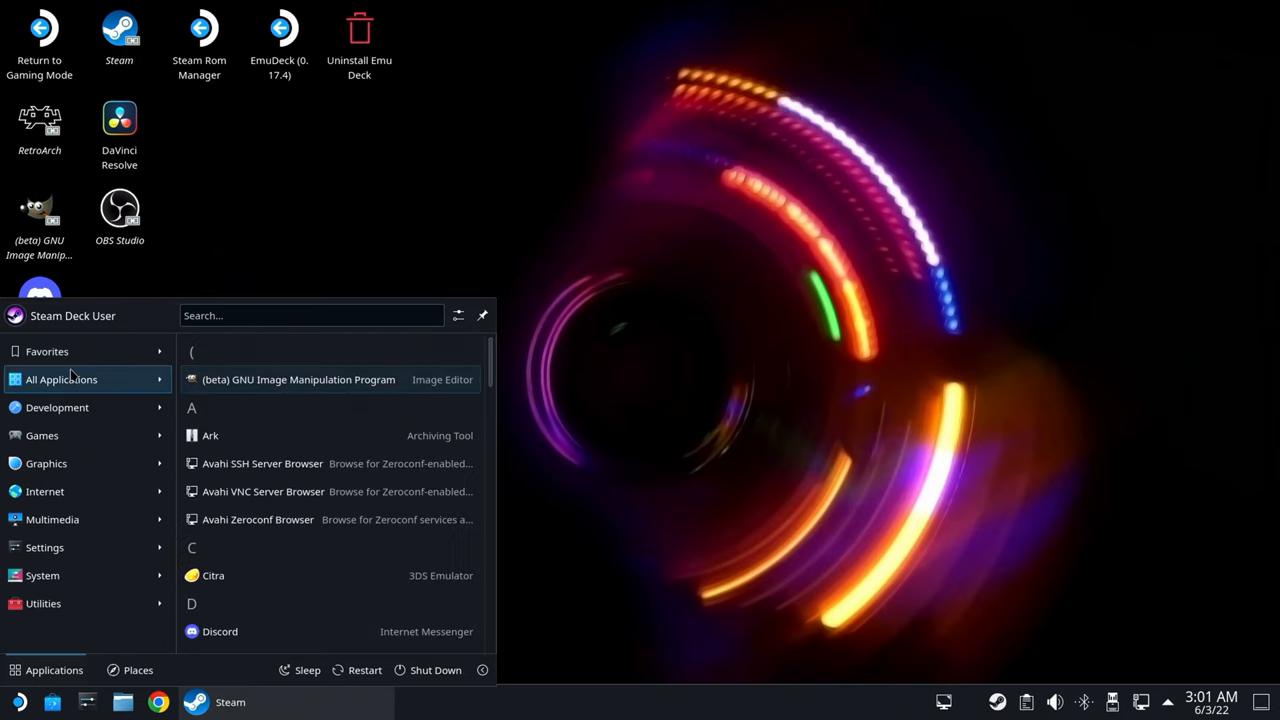
{"action": "mouse_move", "coordinate": [476, 394]}
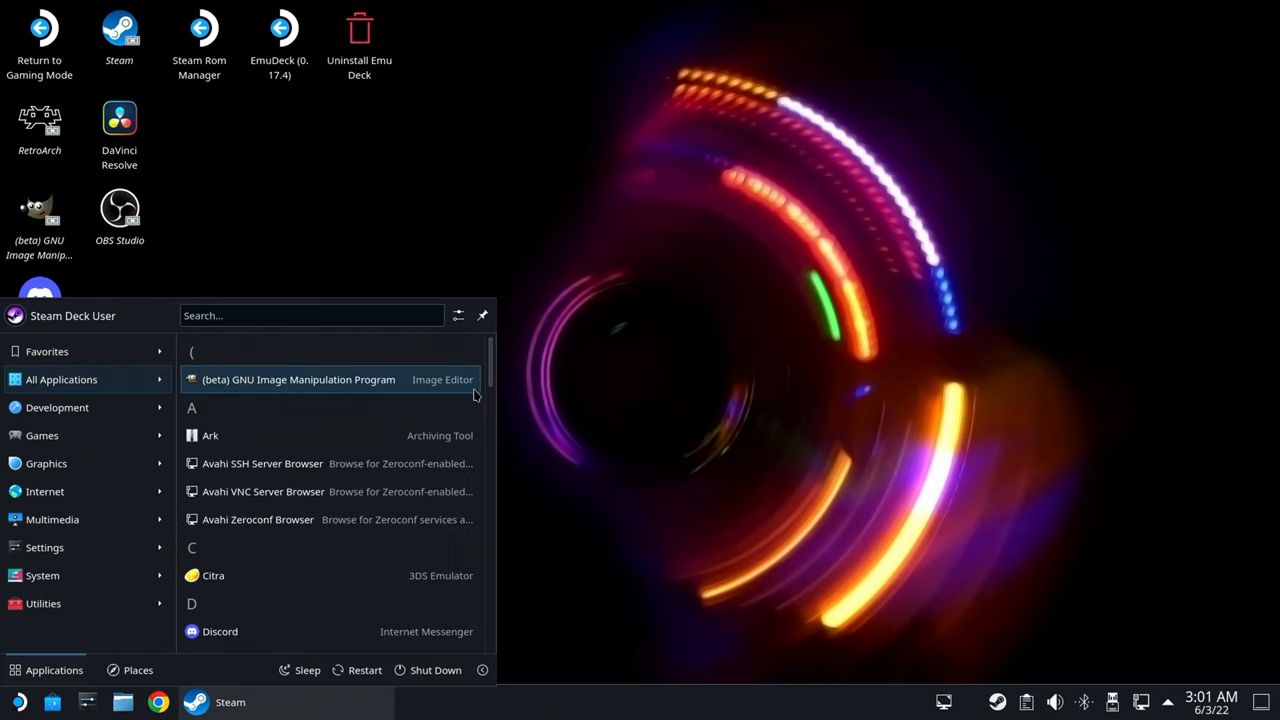
{"action": "scroll", "scroll_direction": "down", "scroll_amount": 3}
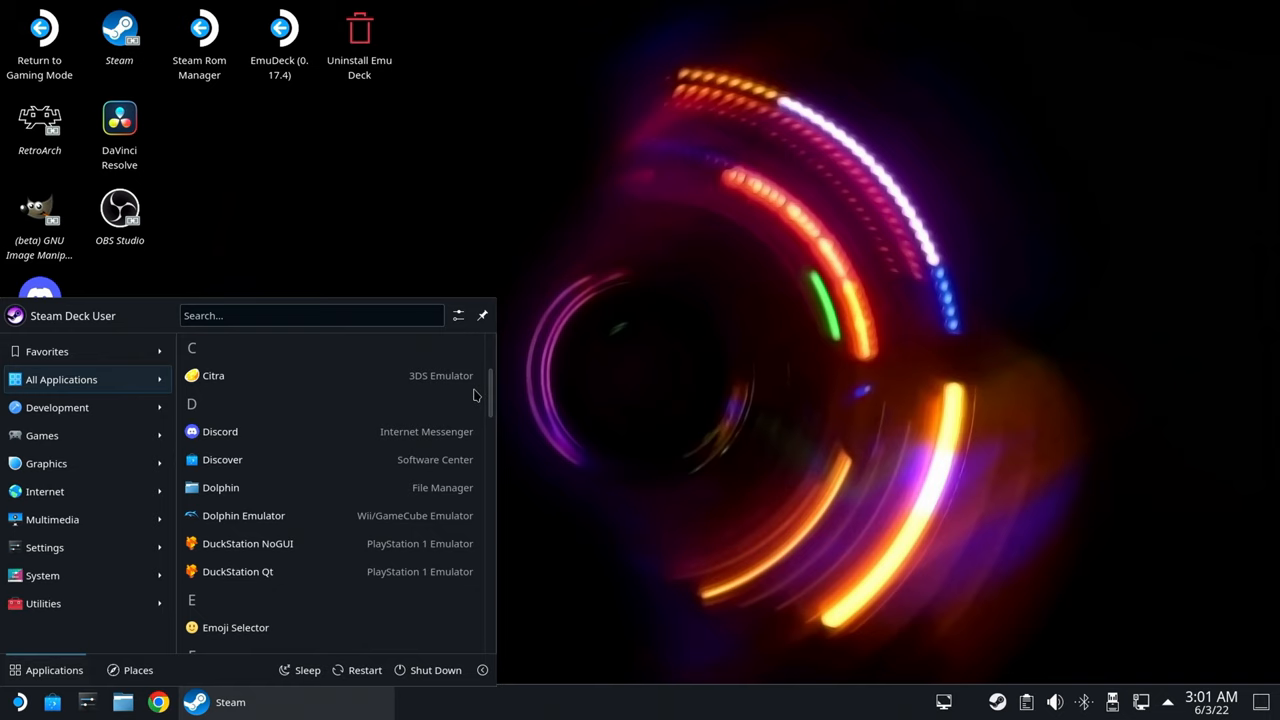
{"action": "left_click", "coordinate": [220, 488]}
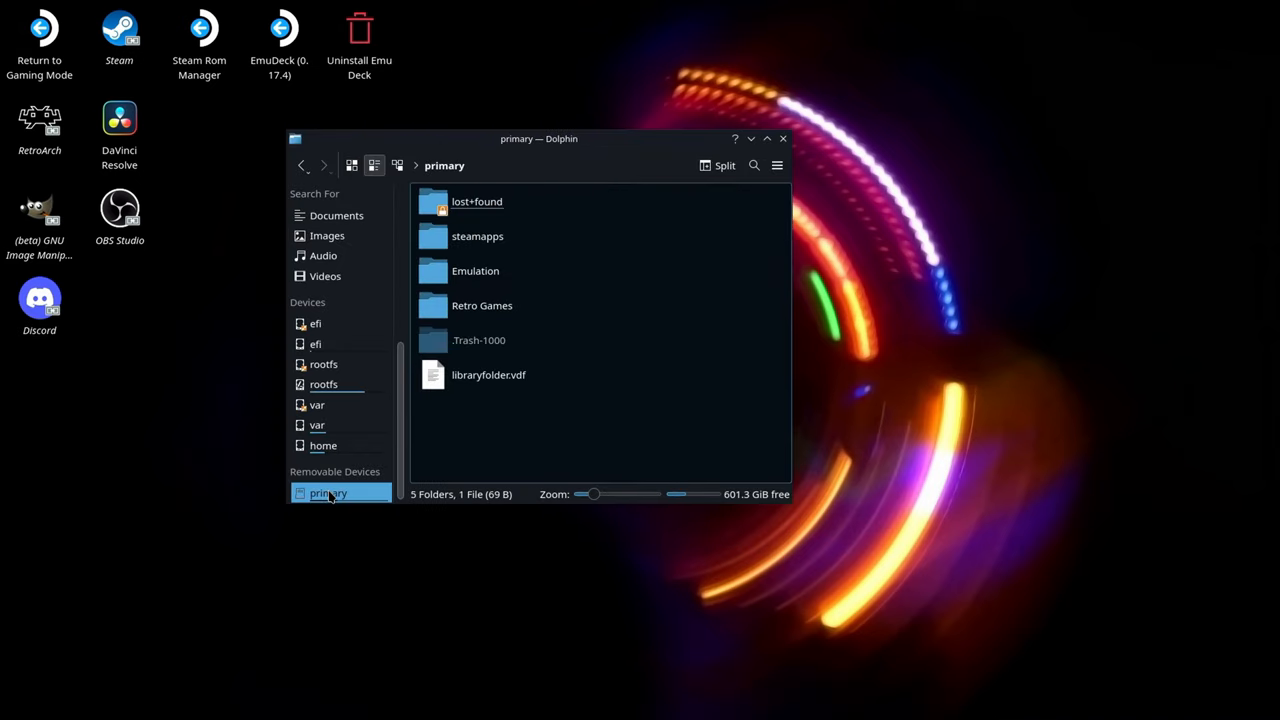
{"action": "mouse_move", "coordinate": [776, 508]}
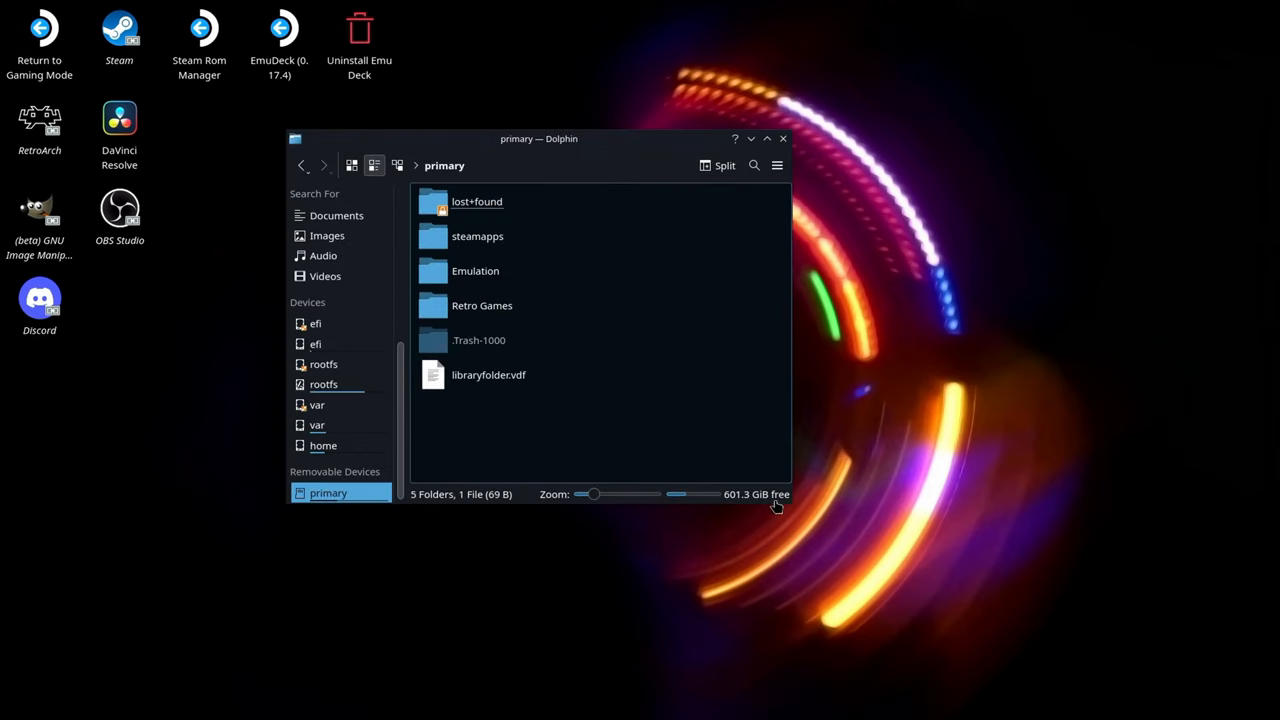